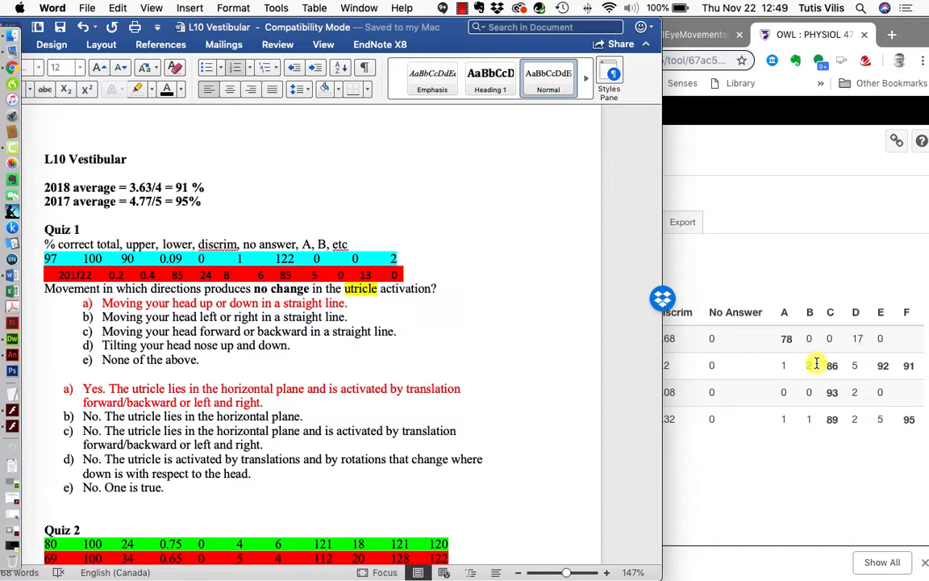
pyautogui.moveTo(465, 407)
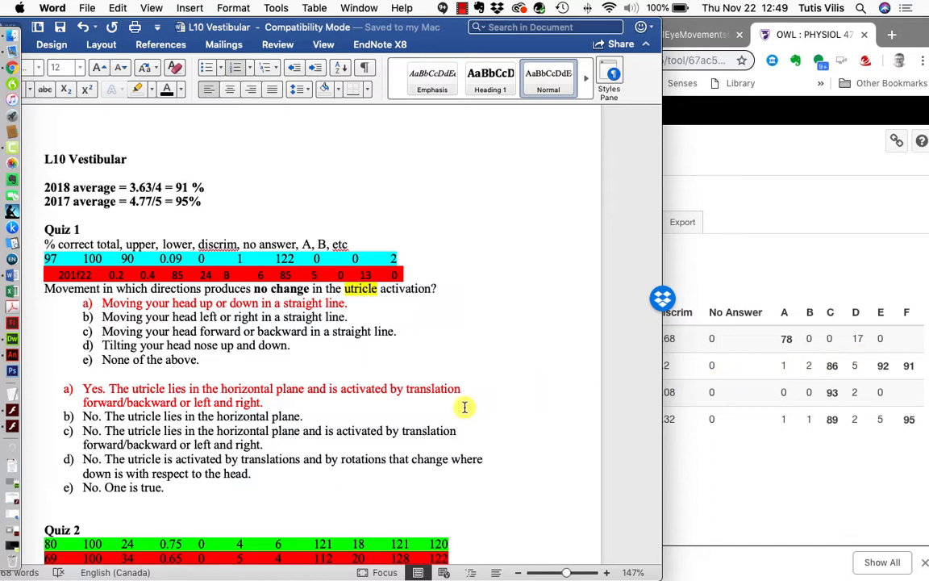
pyautogui.moveTo(318, 357)
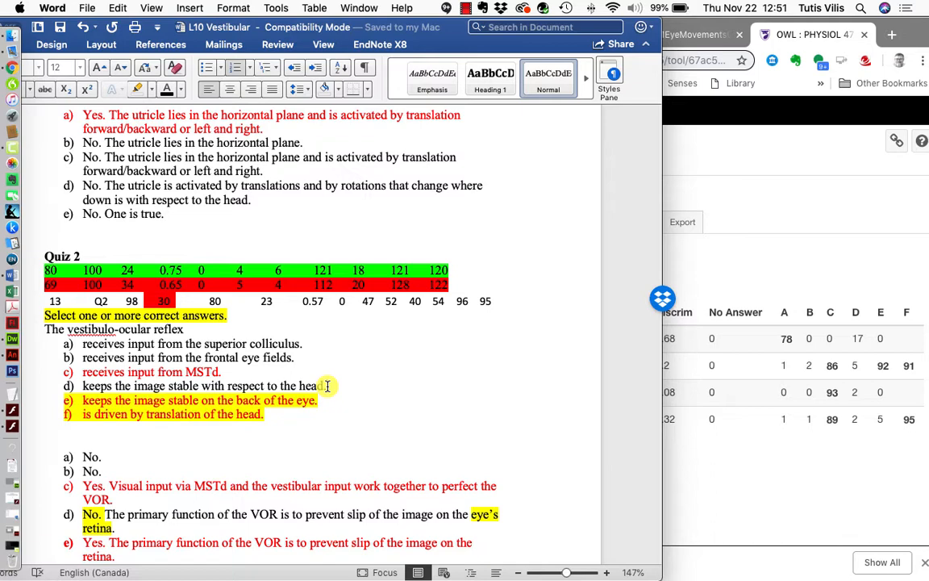
pyautogui.moveTo(321, 412)
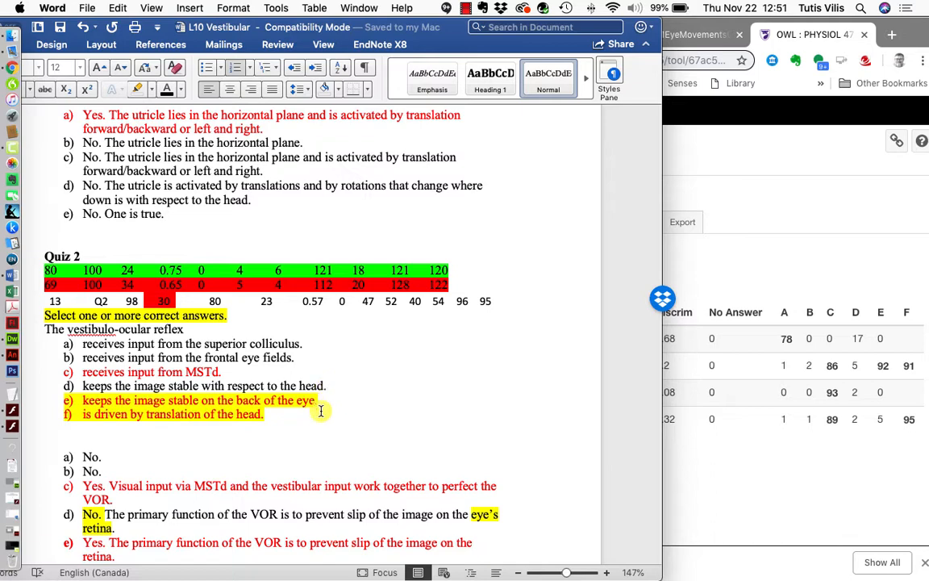
pyautogui.scroll(-3)
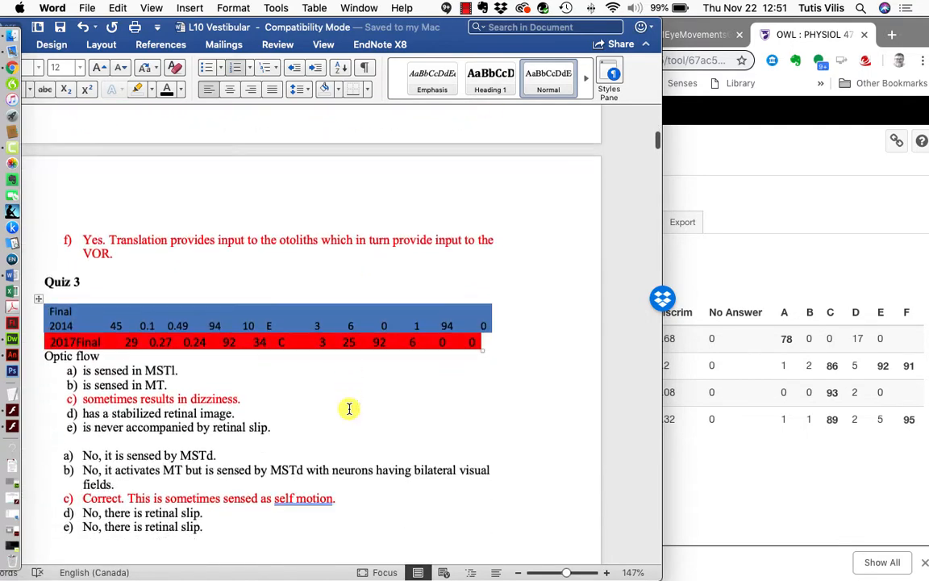
pyautogui.scroll(-3)
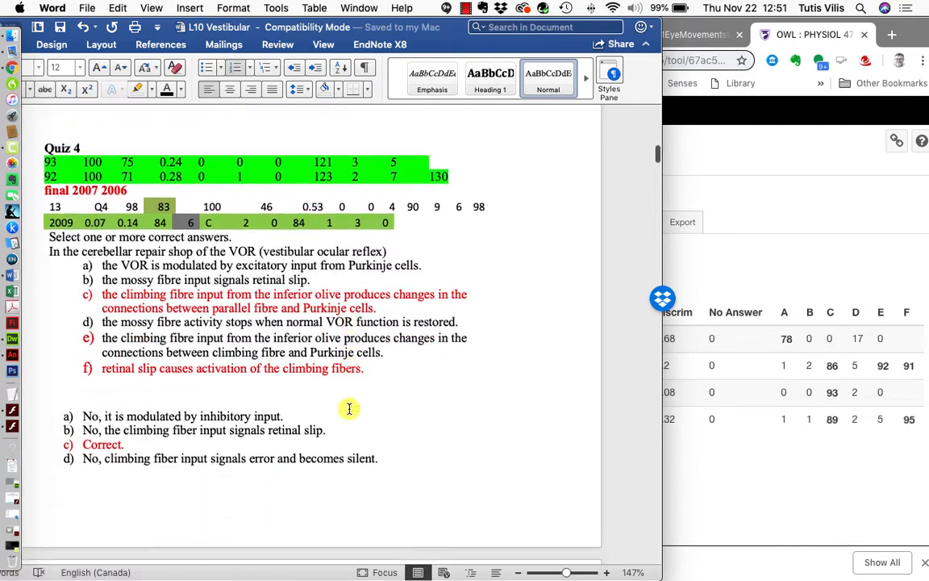
pyautogui.scroll(-3)
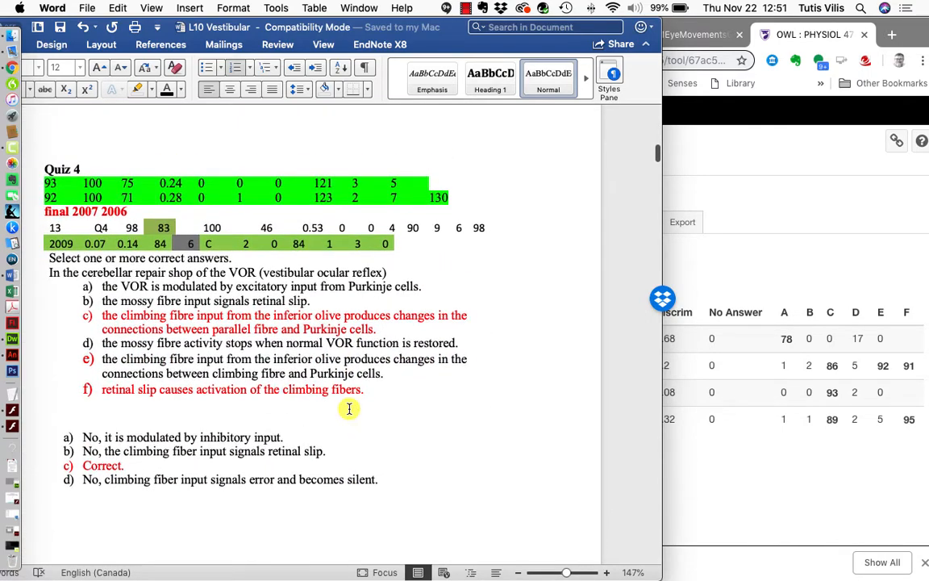
pyautogui.scroll(-3)
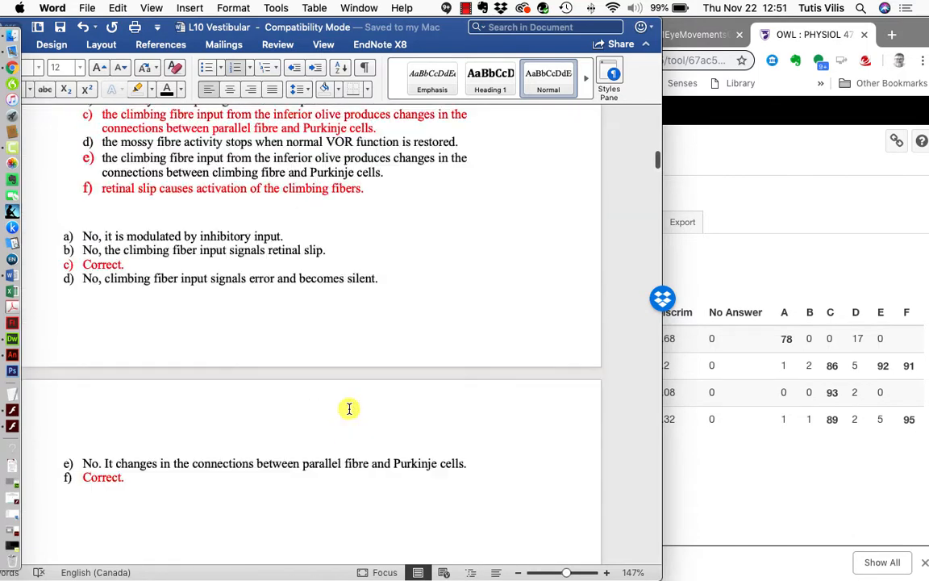